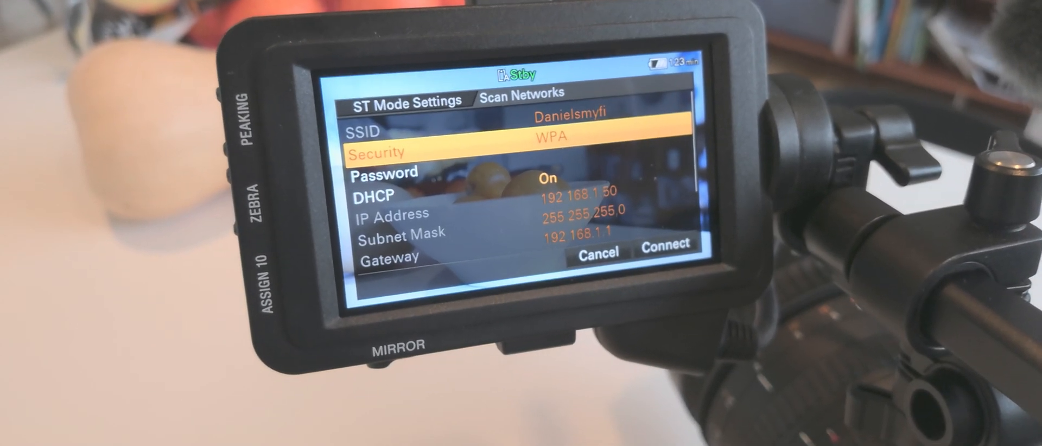
# Enter the network password via the on-screen keyboard so it shows masked in ST Mode Settings.
pyautogui.click(383, 173)
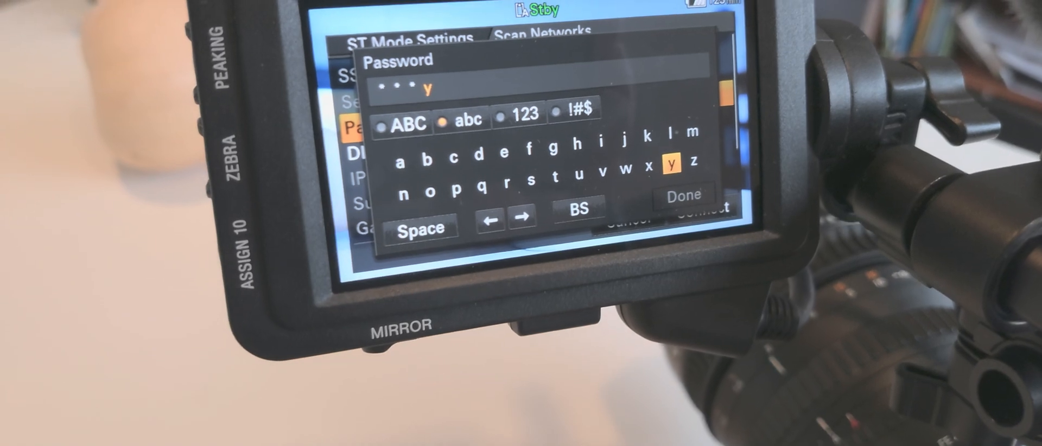
pyautogui.click(677, 164)
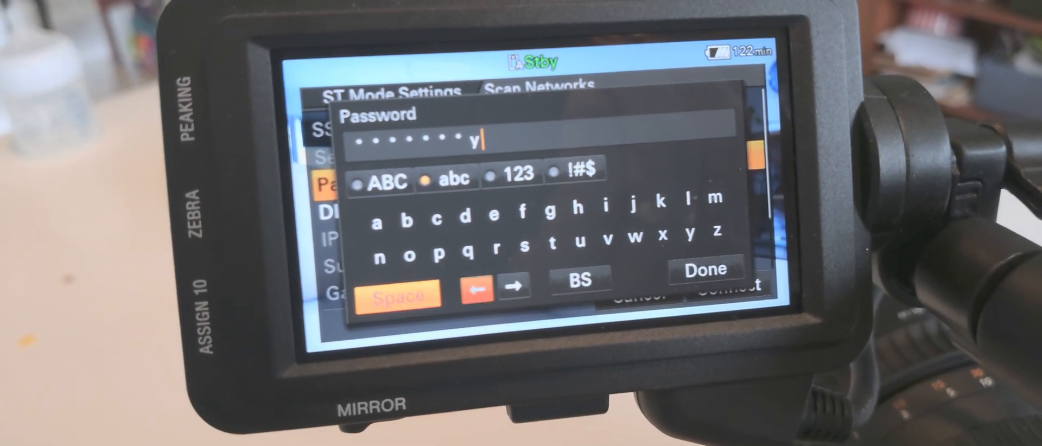
pyautogui.click(705, 269)
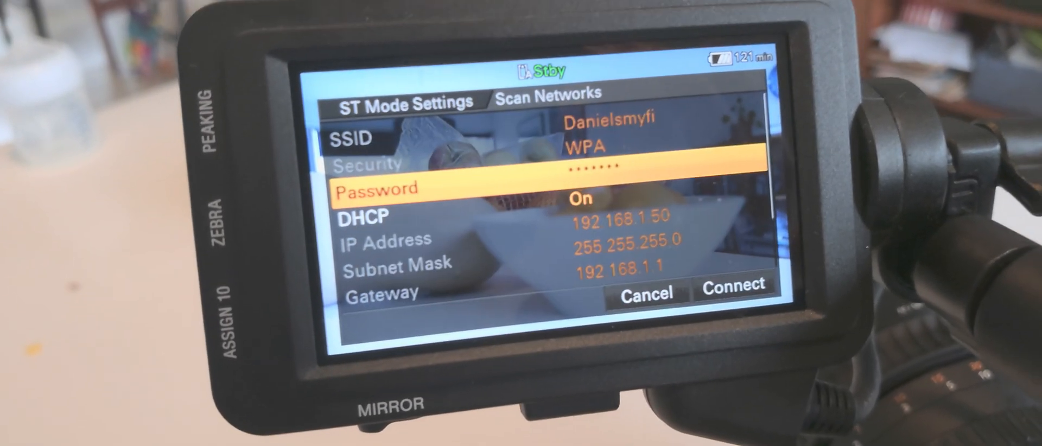
pyautogui.scroll(-3)
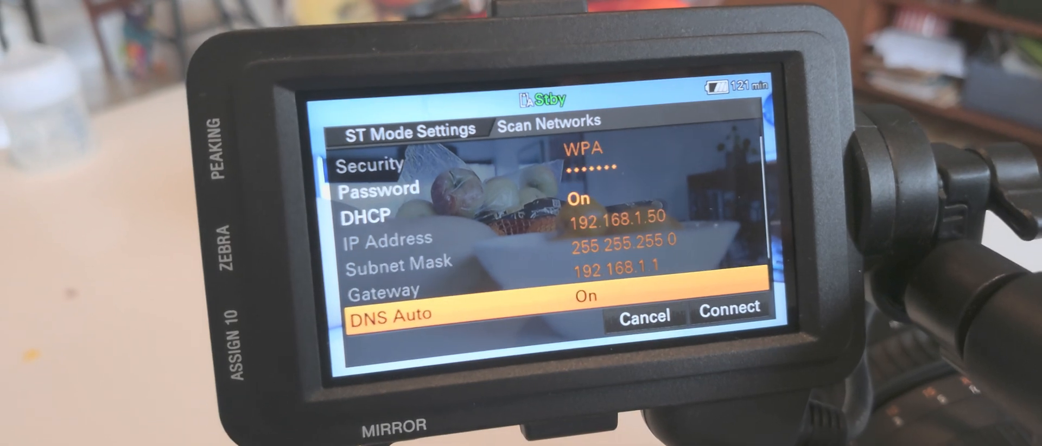